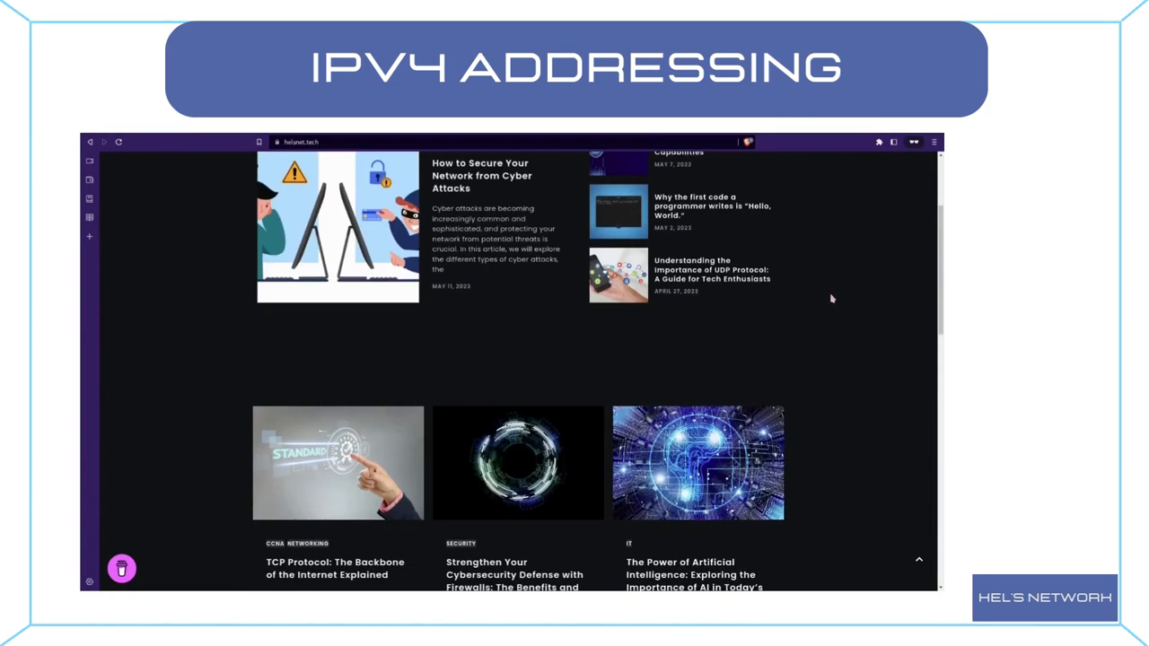
pyautogui.scroll(-3)
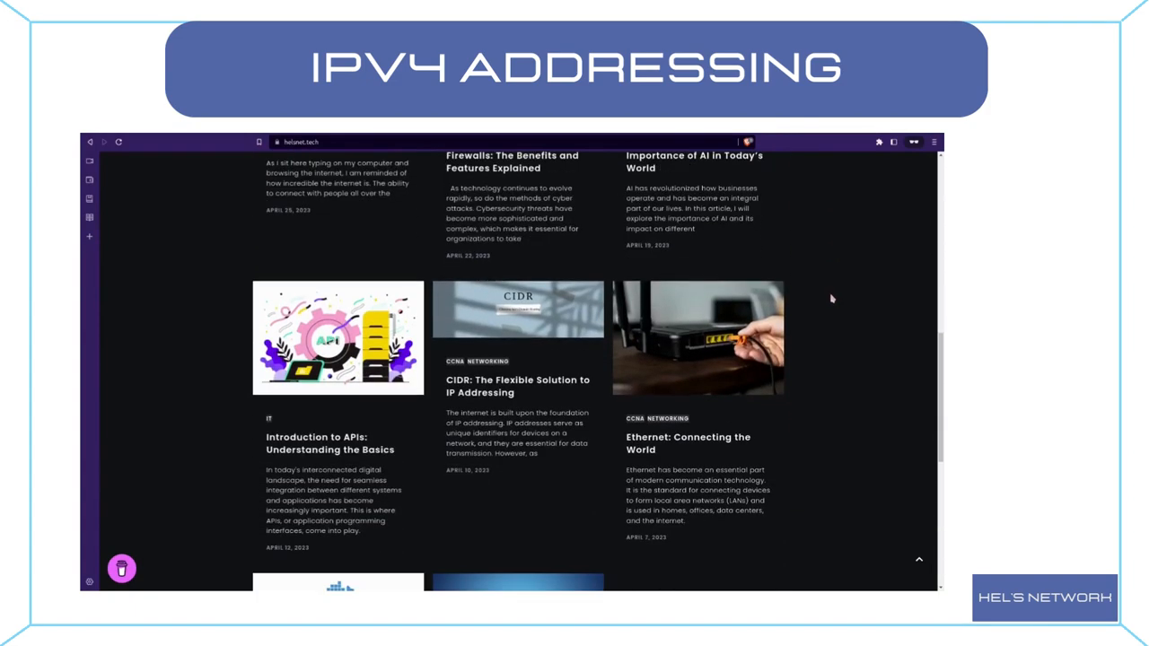
pyautogui.scroll(-3)
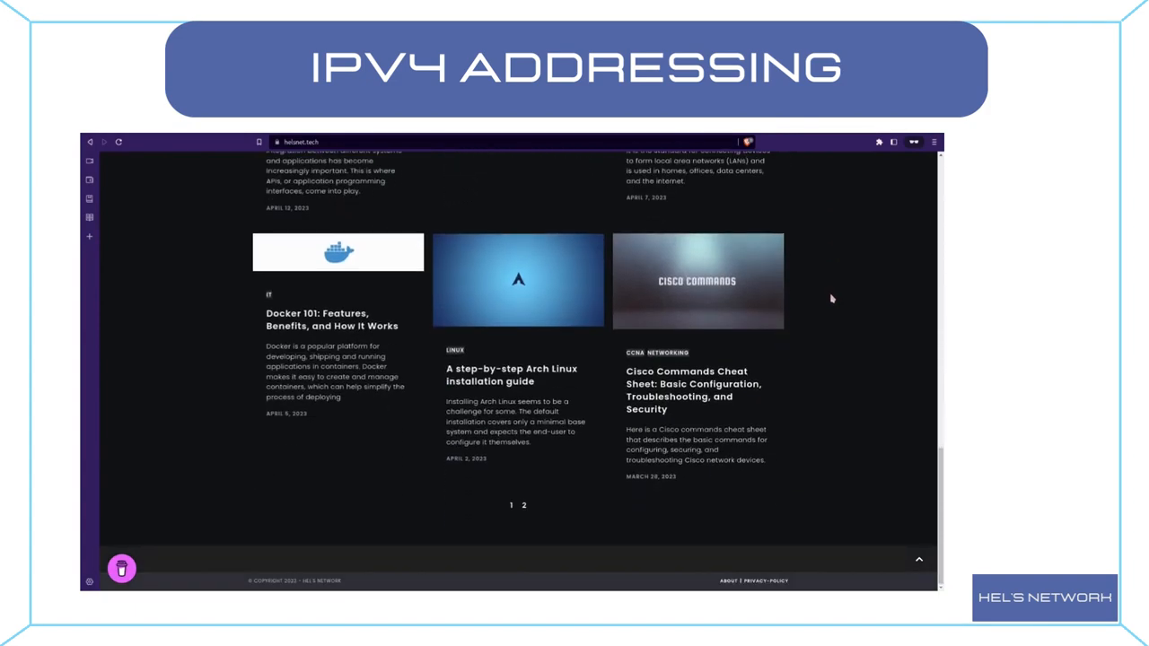
pyautogui.moveTo(918, 563)
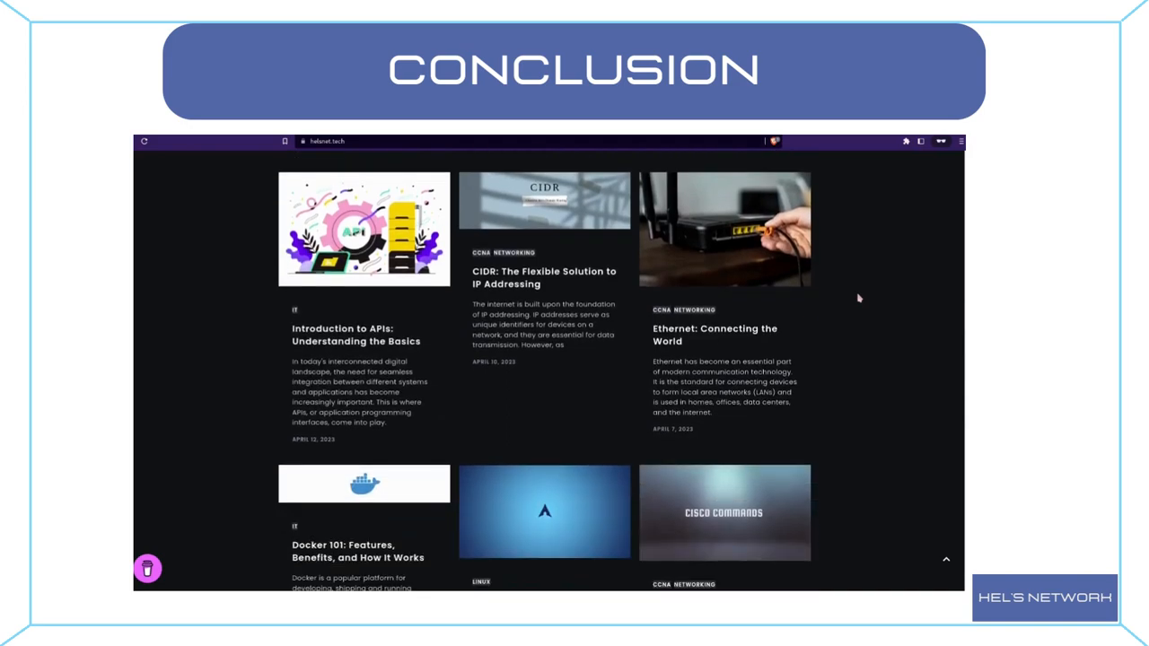
pyautogui.scroll(-3)
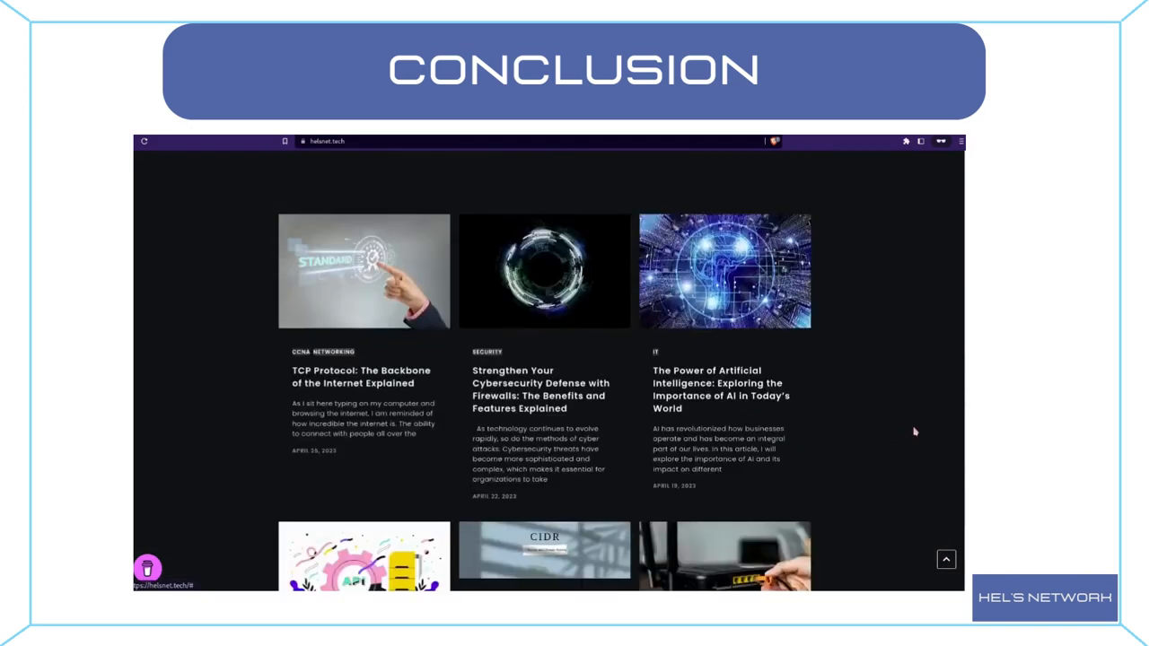
pyautogui.scroll(3)
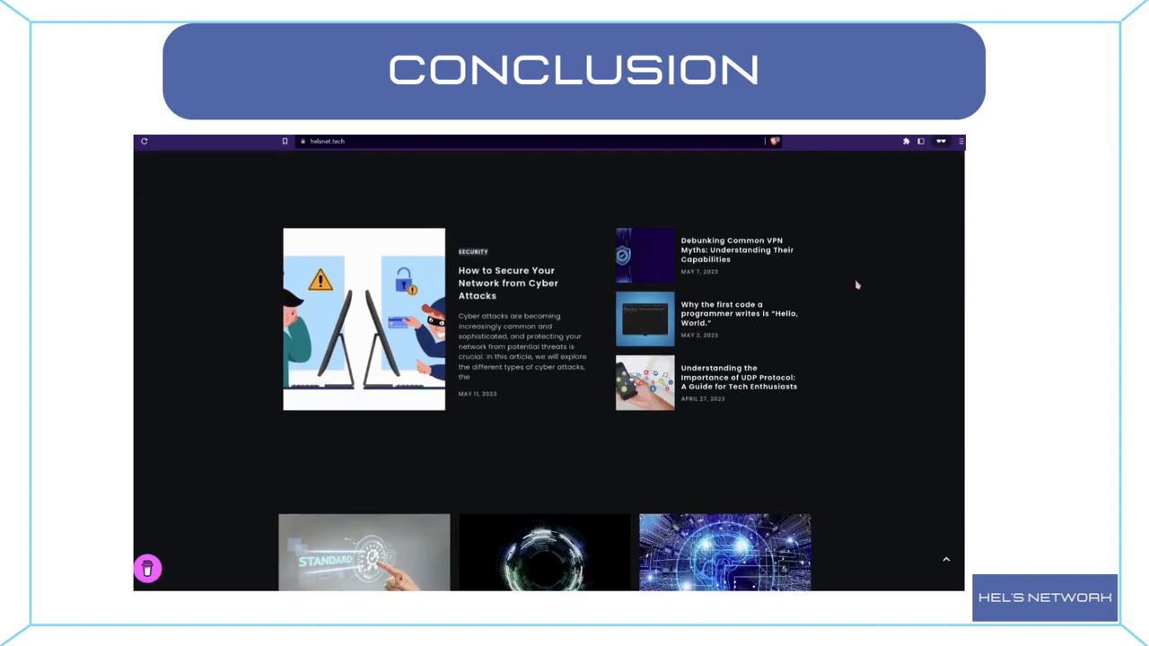
pyautogui.scroll(-3)
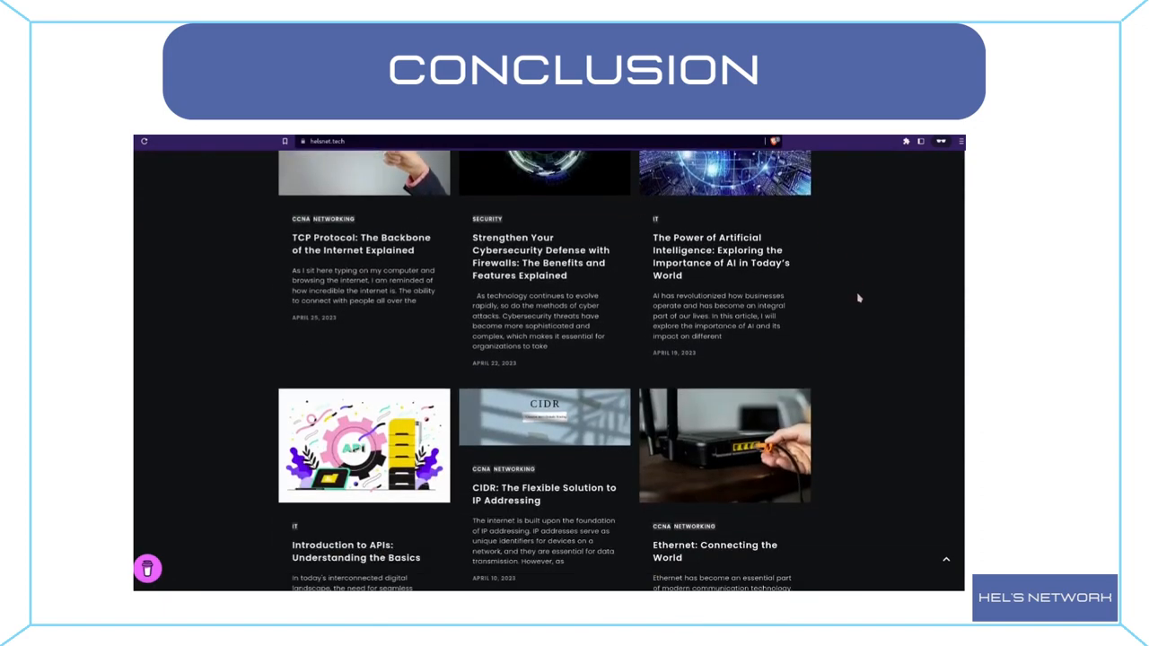
pyautogui.scroll(-3)
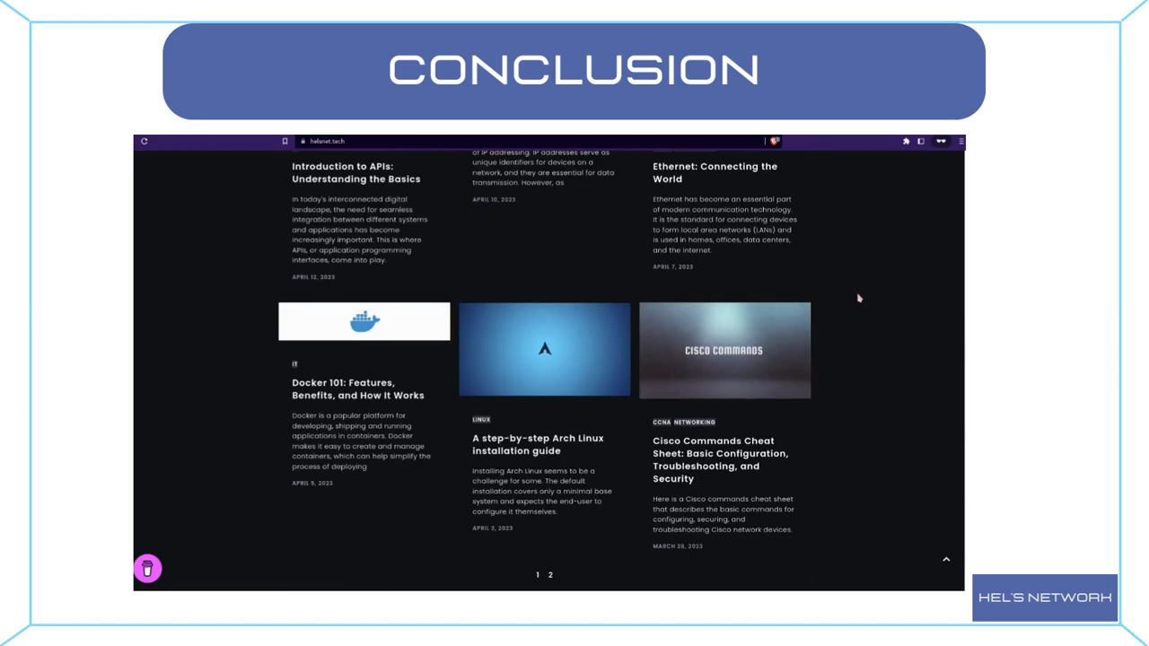